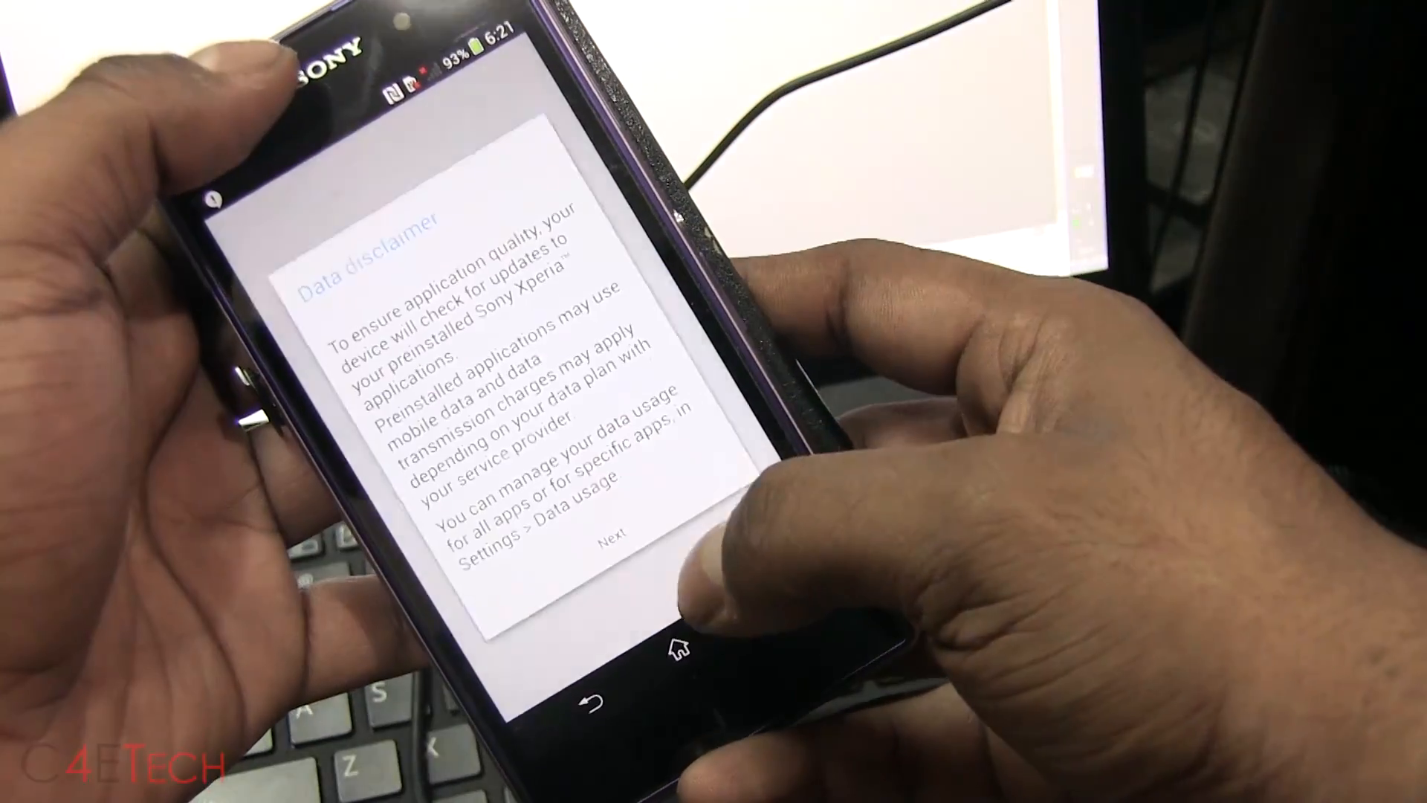
Accept the preinstalled apps disclaimer with Next, then the usage statistics disclaimer with Done
{"action": "left_click", "coordinate": [612, 535]}
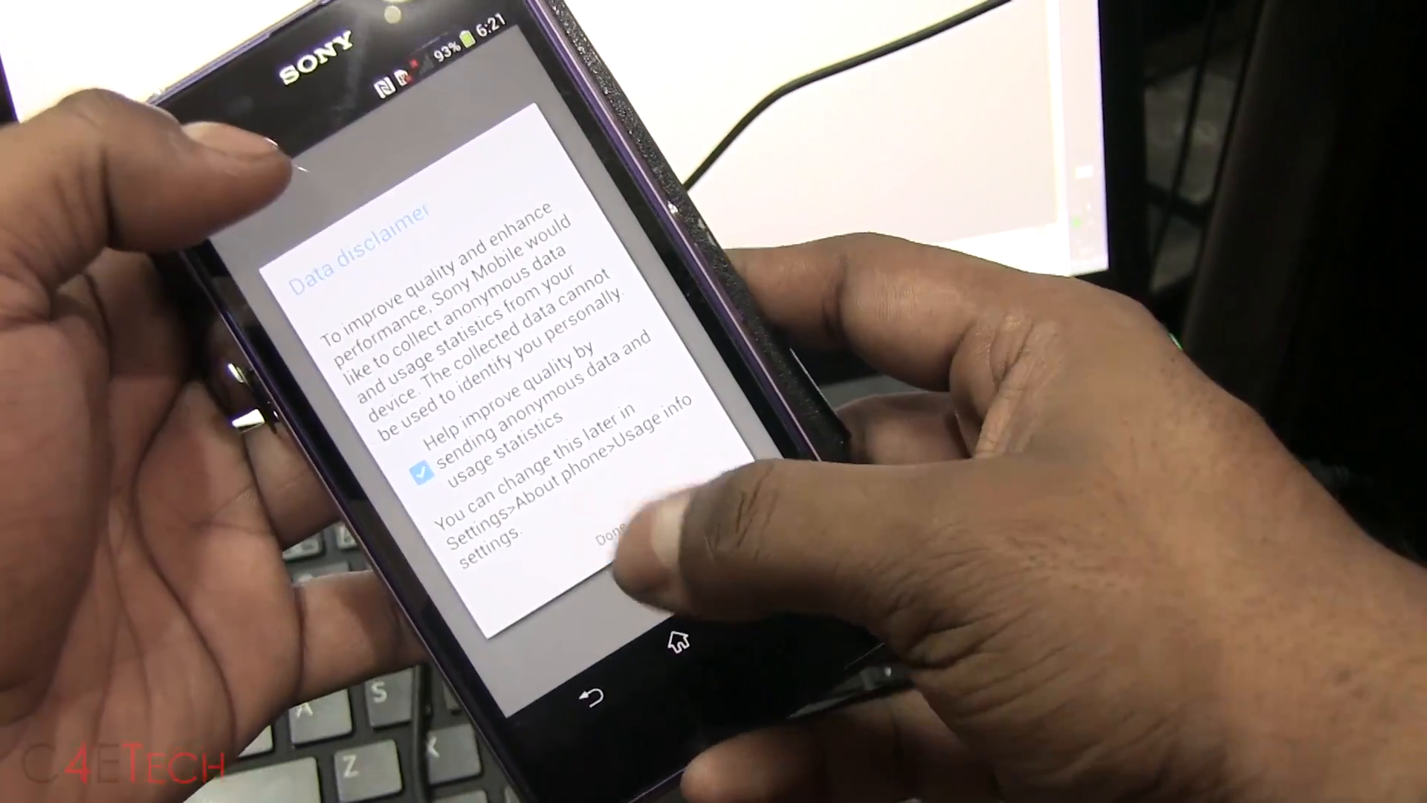
{"action": "left_click", "coordinate": [612, 532]}
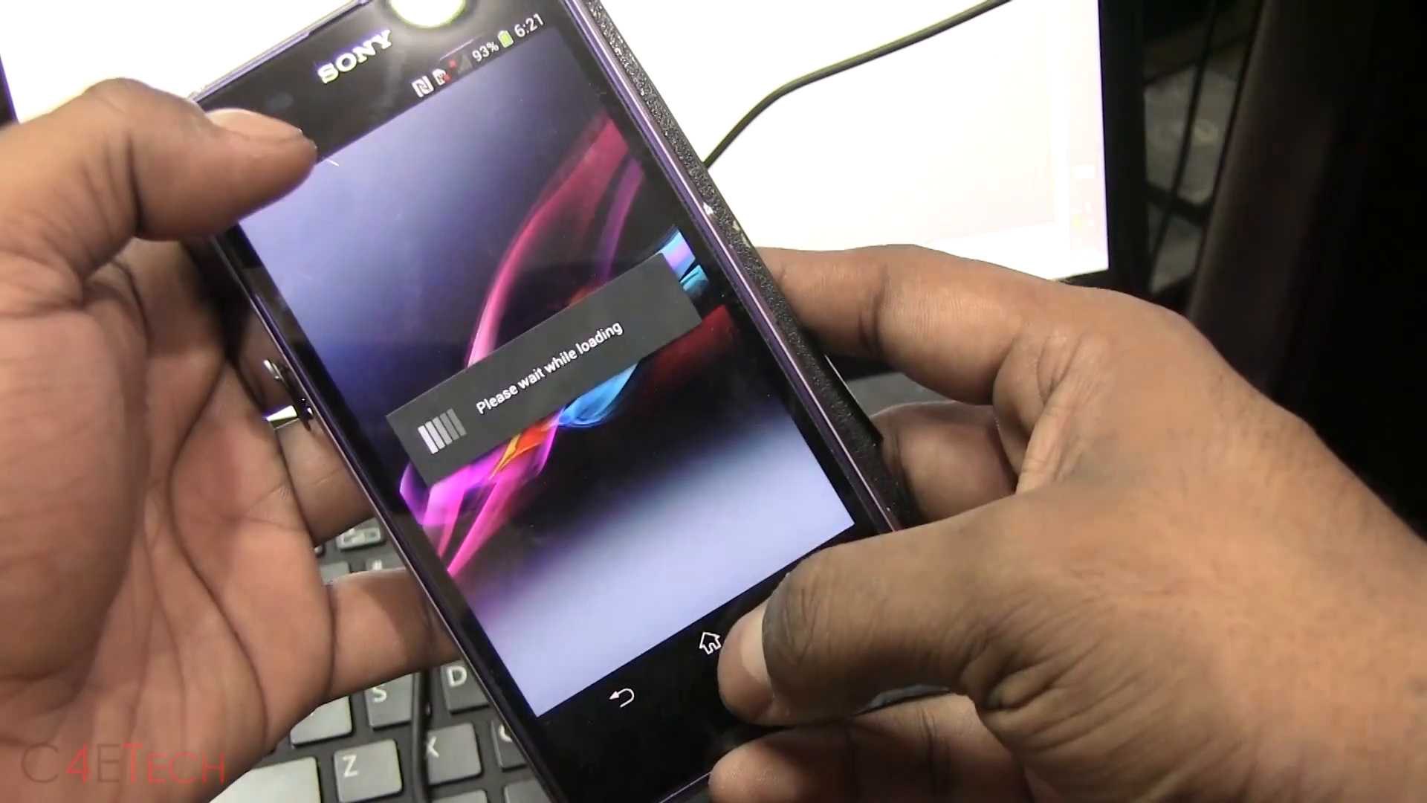